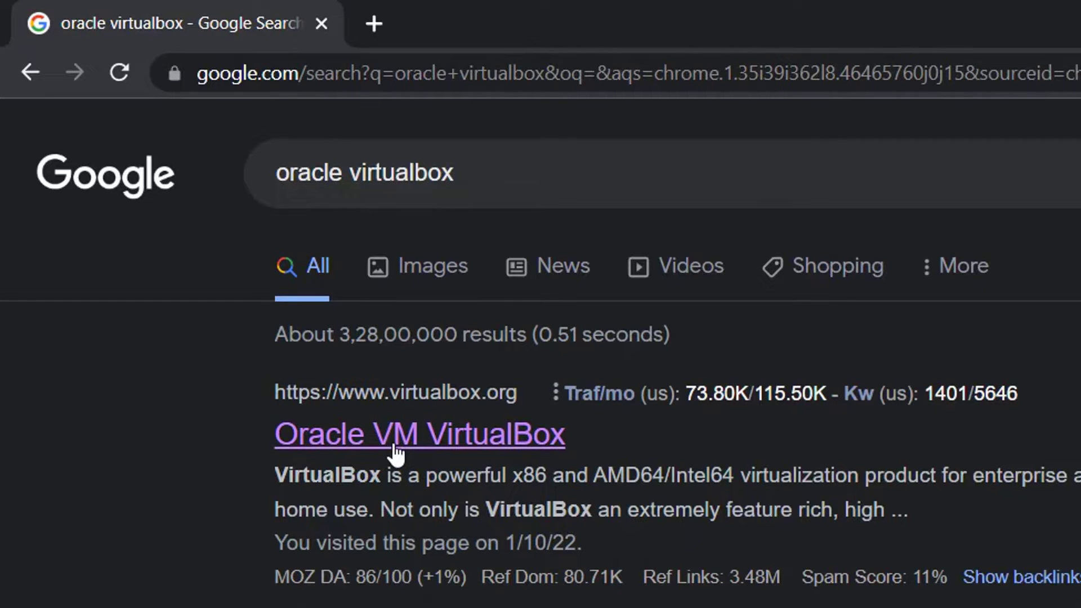
Reach the VirtualBox 6.1 download page from the Oracle VM VirtualBox search result
left_click(419, 435)
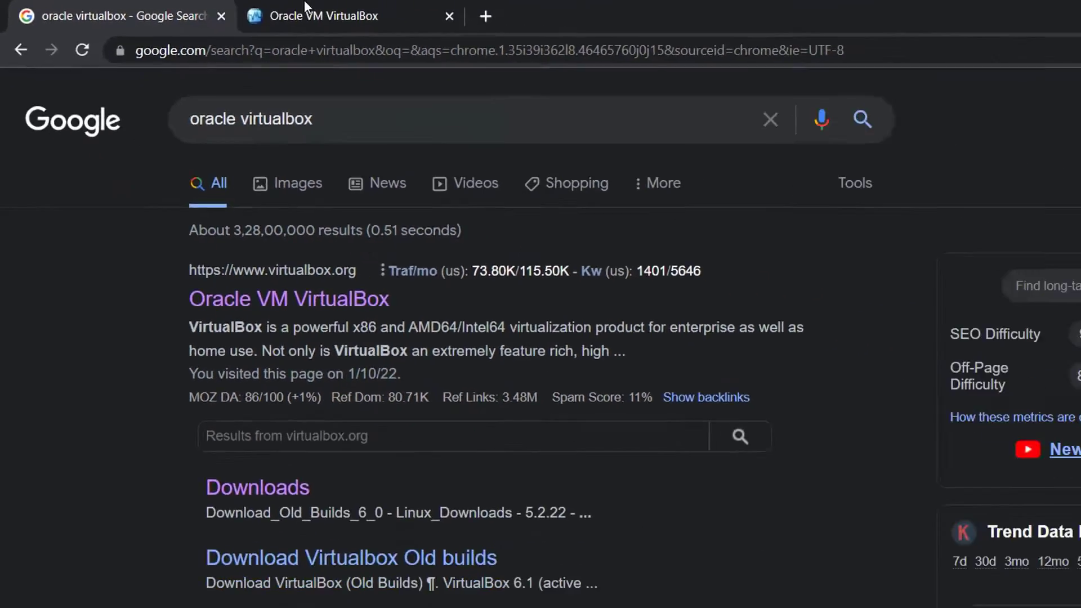
left_click(324, 15)
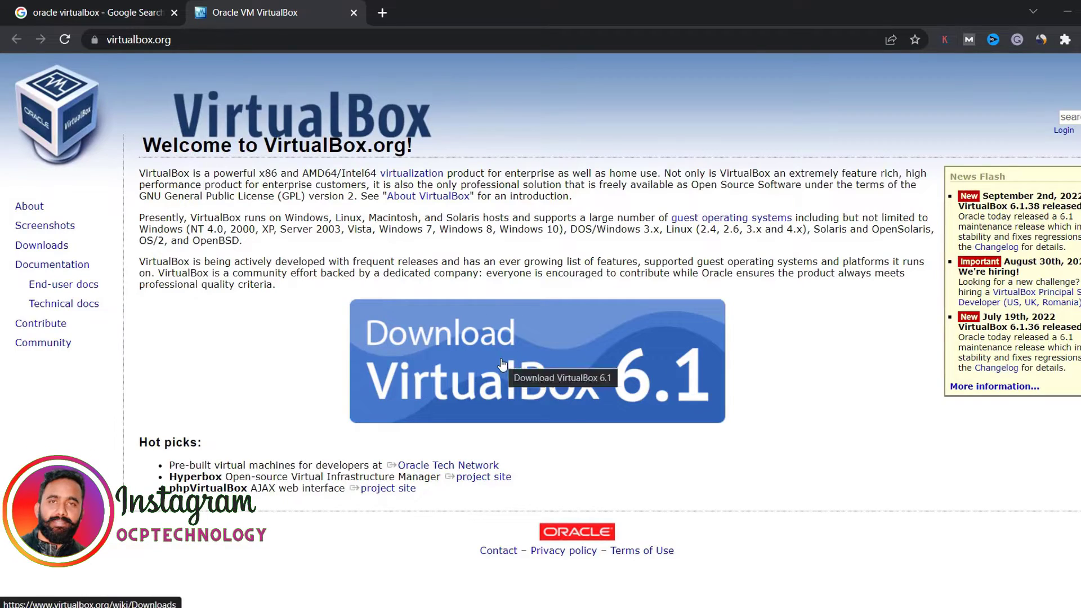
left_click(537, 360)
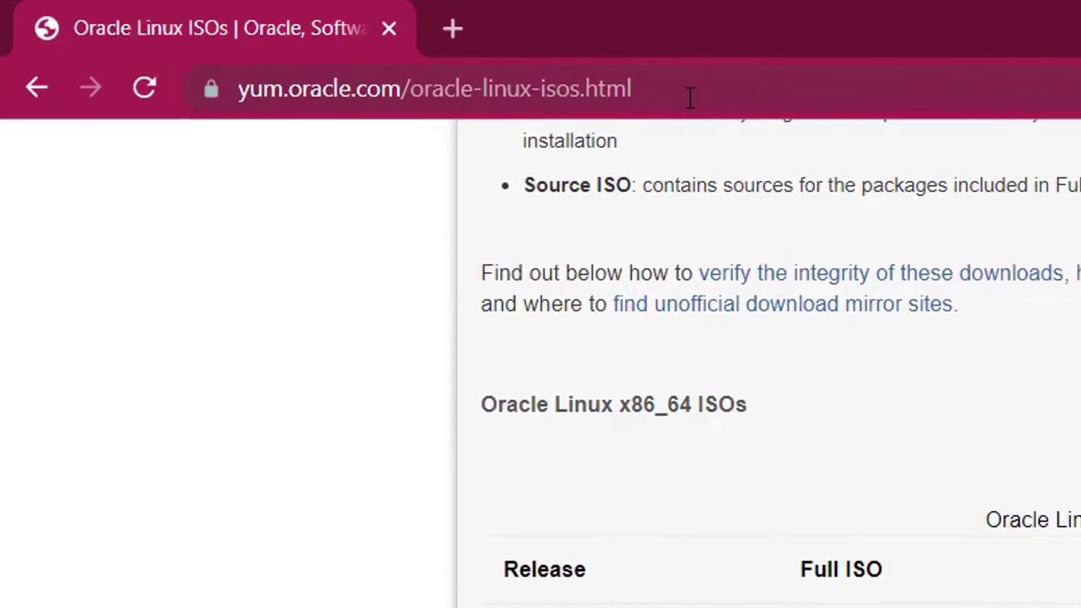
Scroll the yum.oracle.com Oracle Linux ISOs page down to the x86_64 ISOs table
left_click(433, 88)
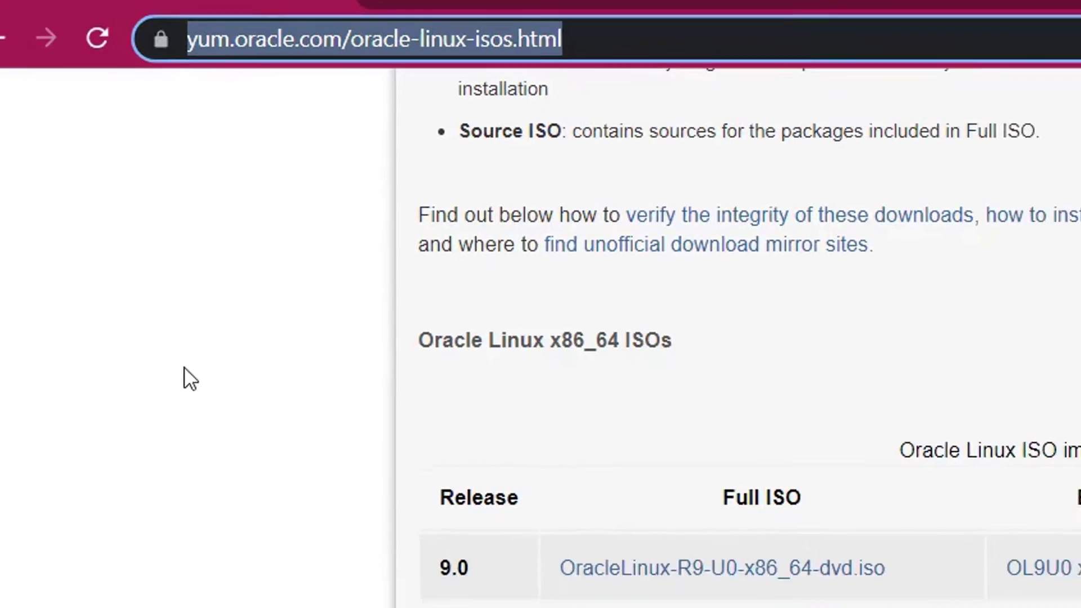
scroll("down", 3)
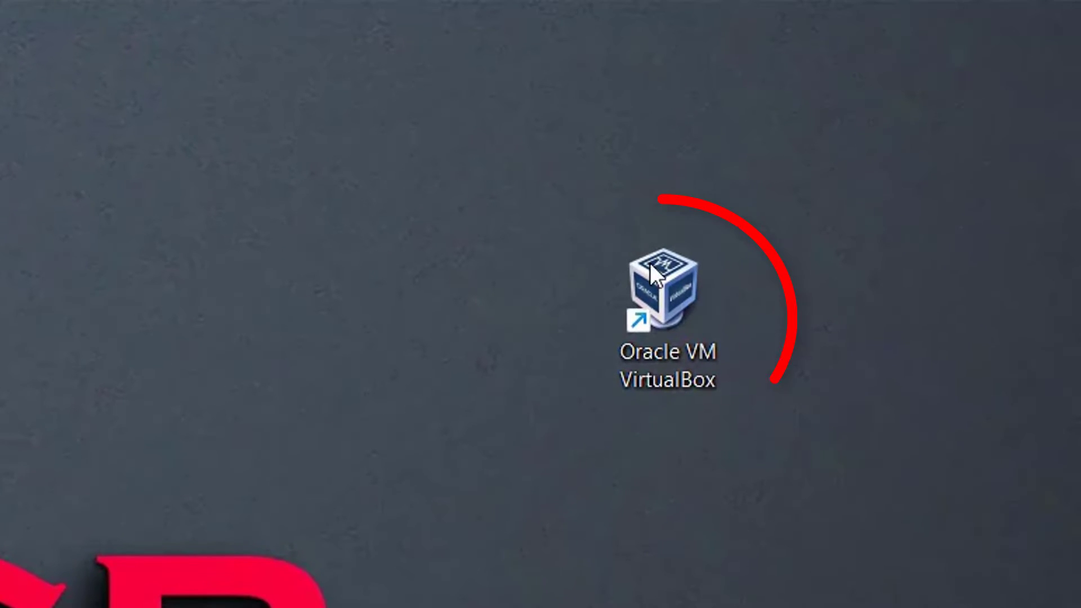
Launch VirtualBox and begin a new machine named OEL9 stored in E:\VBOX-MACHIN\OEL9
double_click(666, 286)
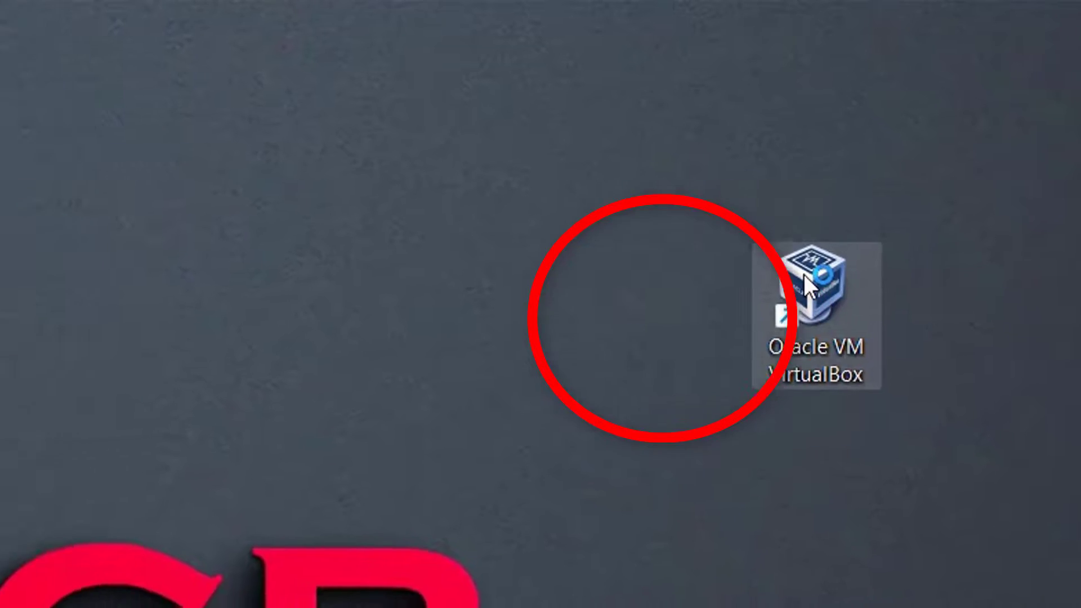
double_click(818, 276)
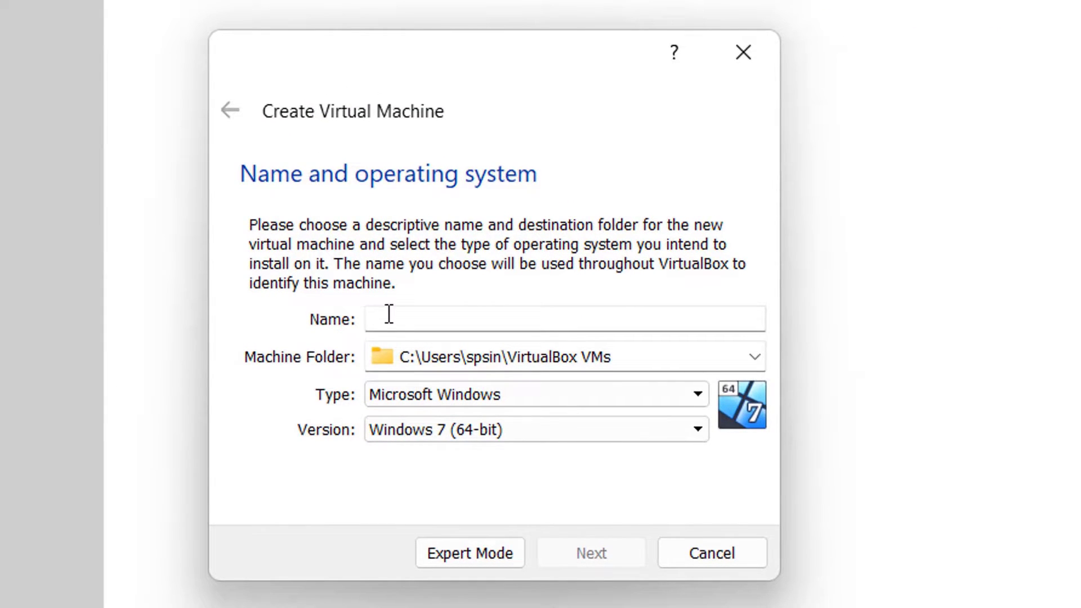
type("O")
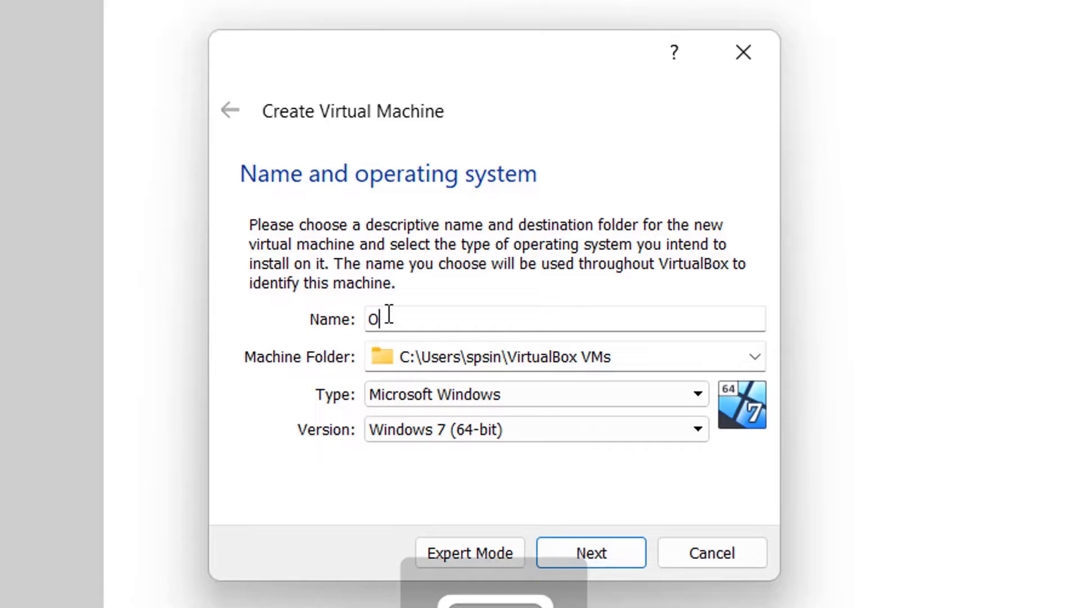
type("EL9")
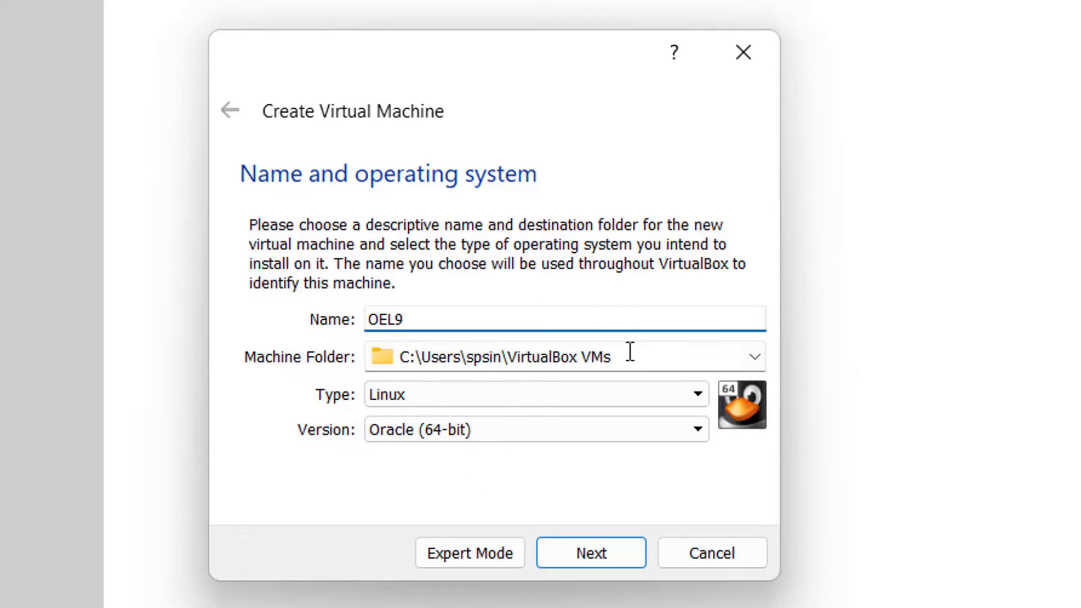
type("E:\\VBOX-MACHIN\\OEL9")
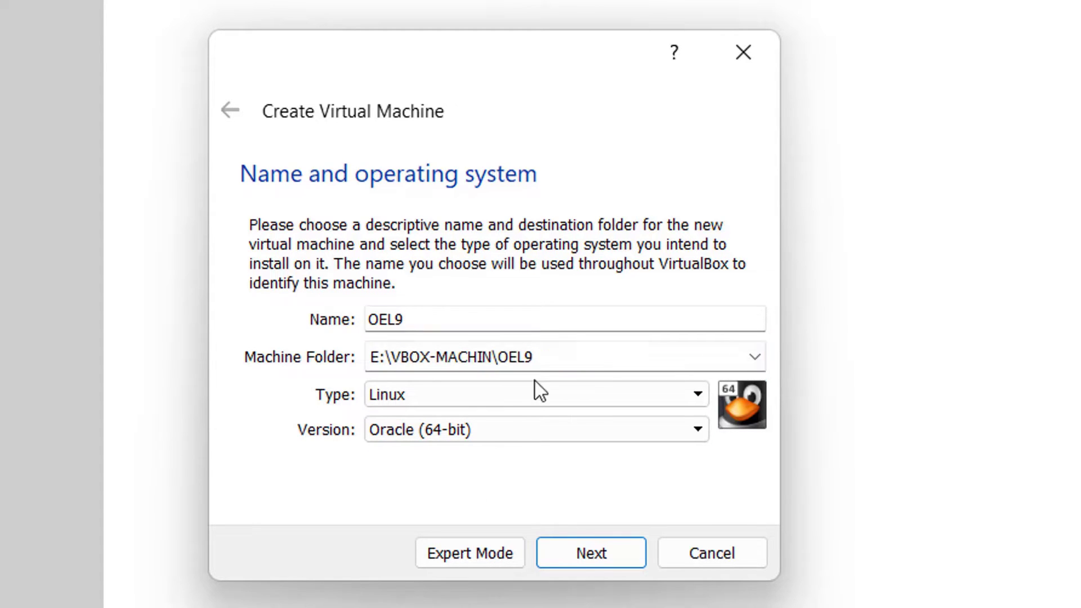
left_click(589, 552)
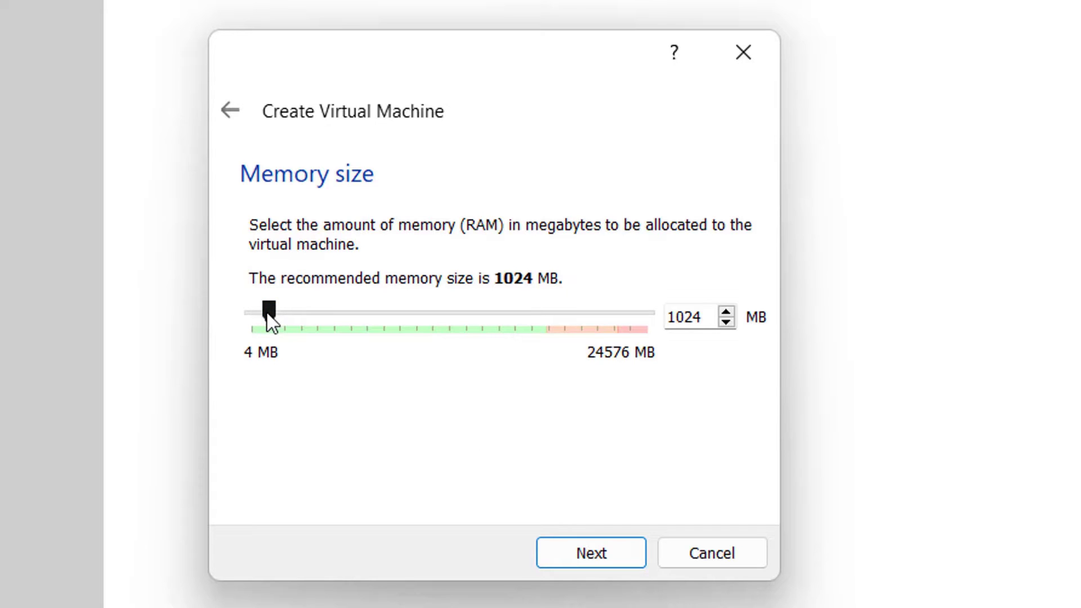
Give OEL9 7391 MB of memory and start a new VDI-format virtual hard disk
left_click_drag(268, 308, 369, 308)
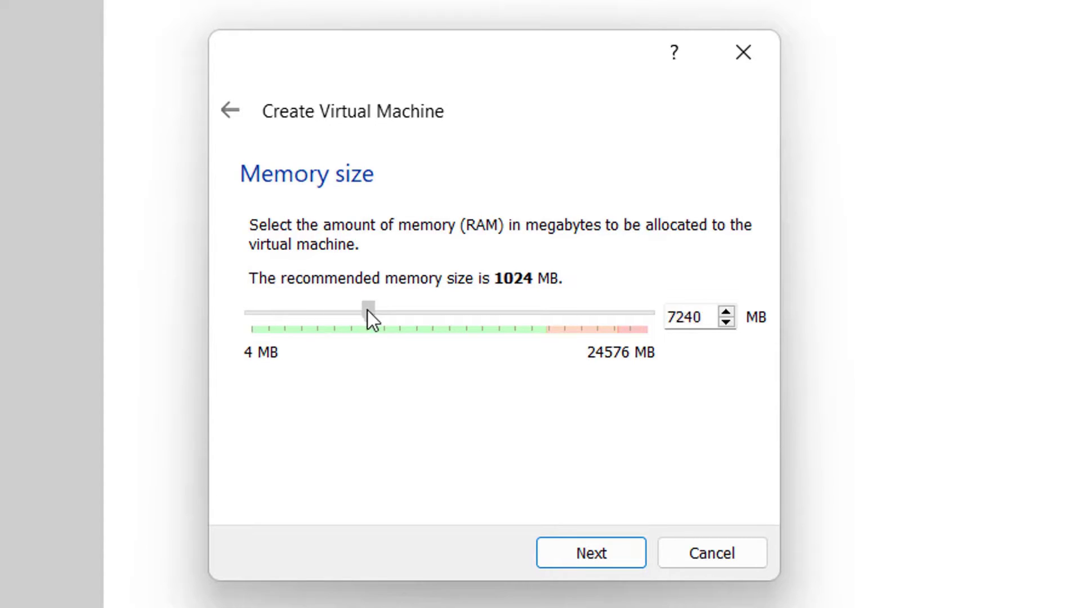
left_click_drag(367, 305, 376, 305)
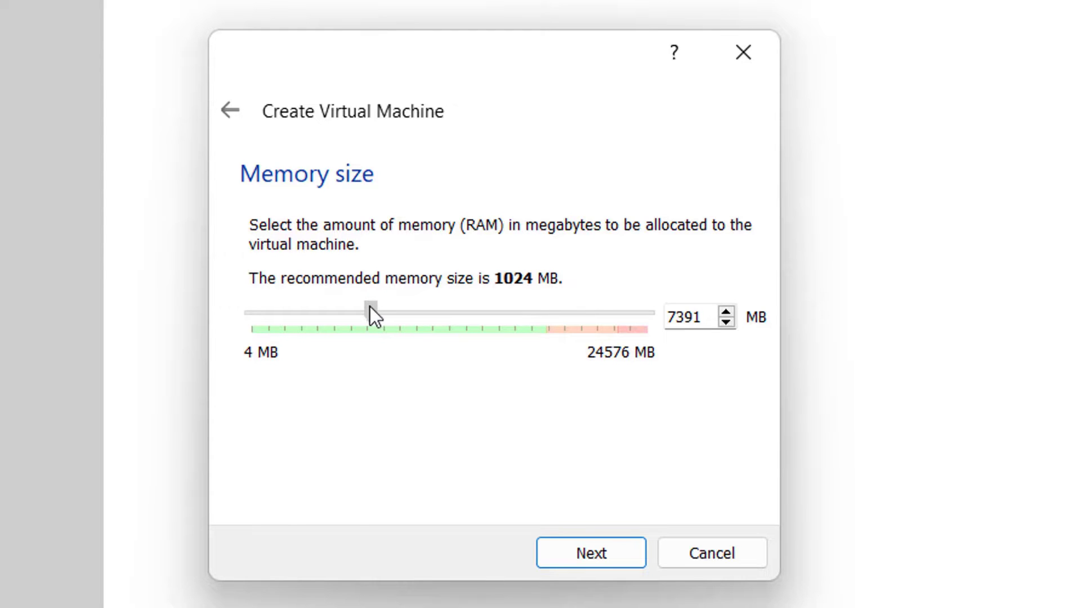
left_click(589, 552)
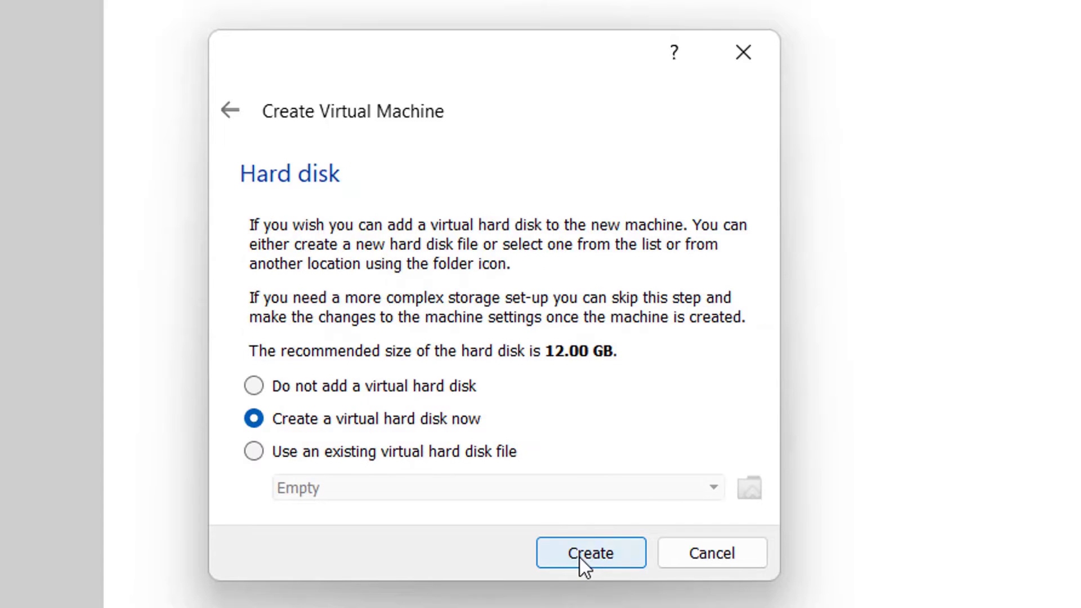
left_click(589, 551)
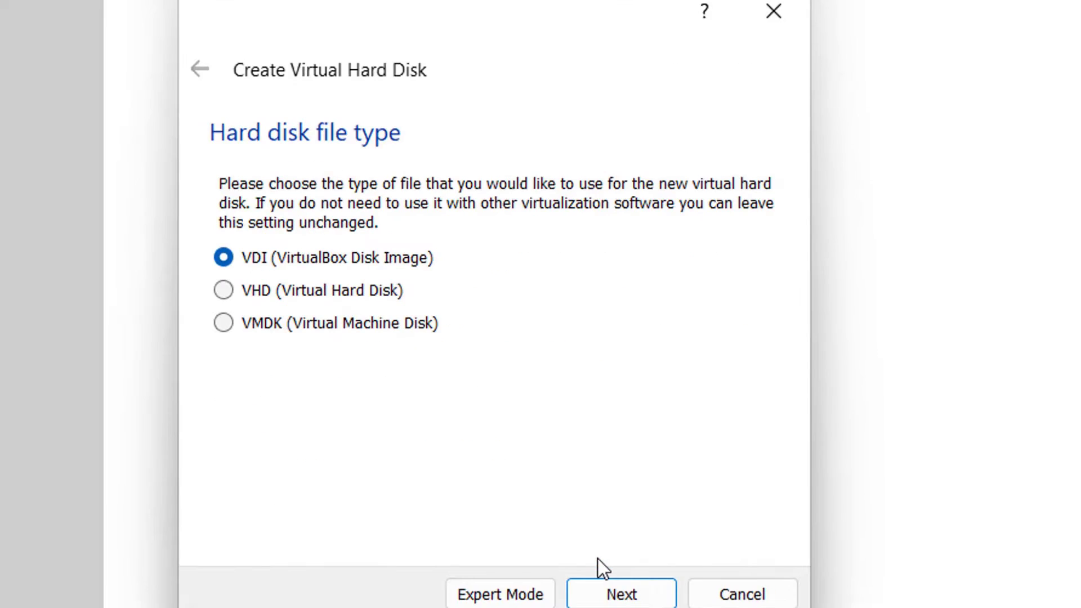
left_click(619, 593)
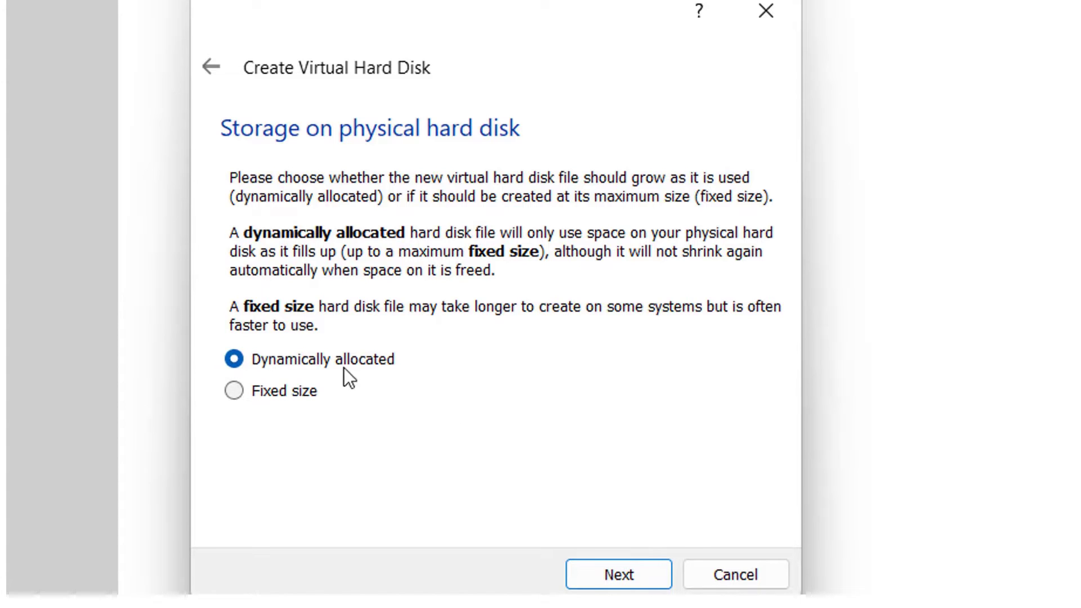
mouse_move(338, 355)
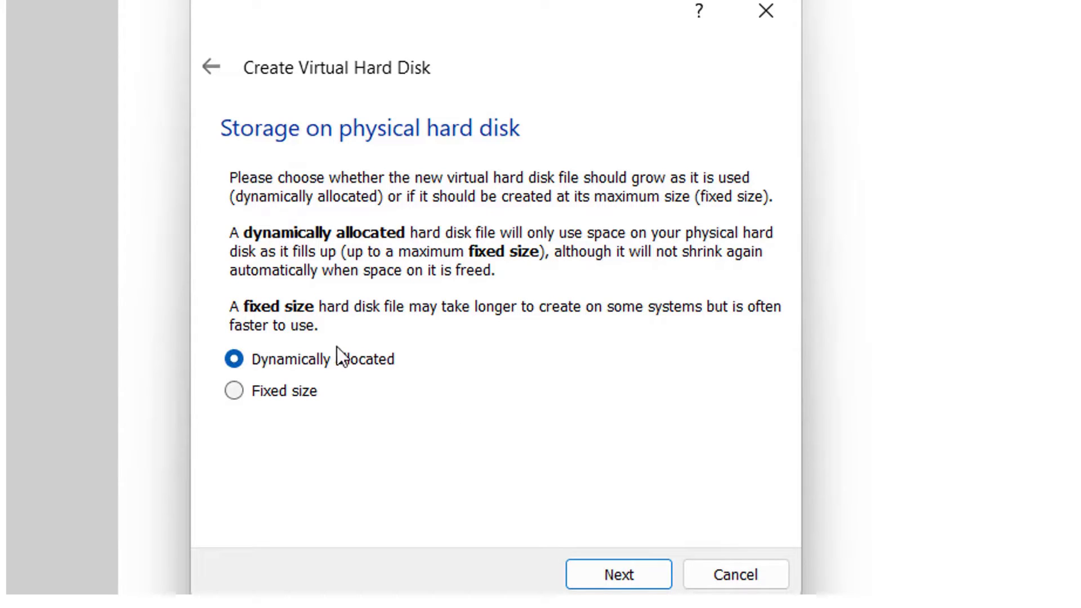
Make the disk dynamically allocated at 100.73 GB and finish creating the machine
left_click(618, 574)
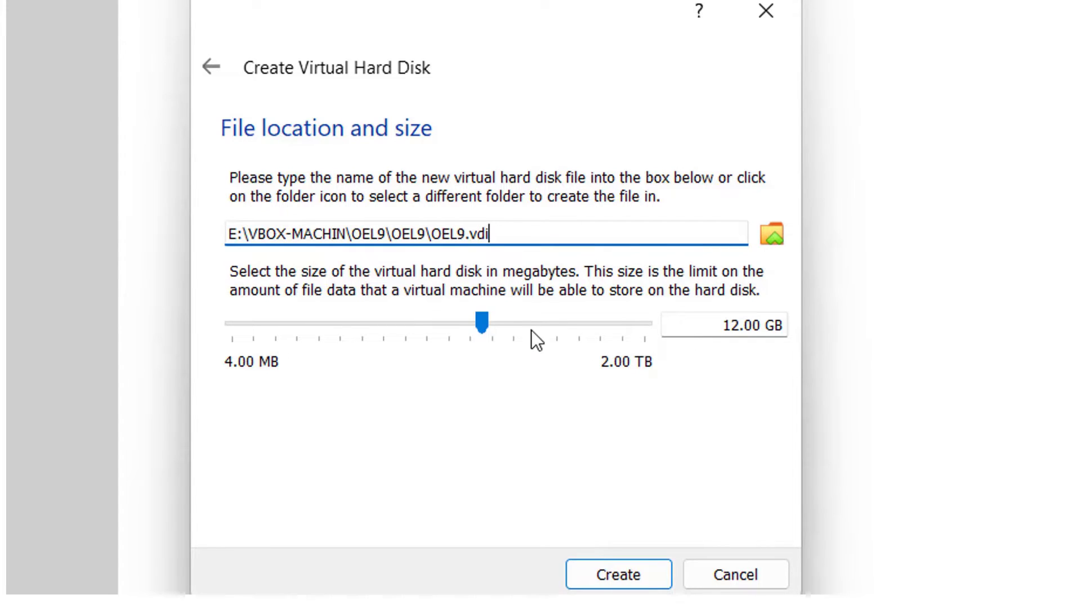
left_click_drag(483, 324, 556, 322)
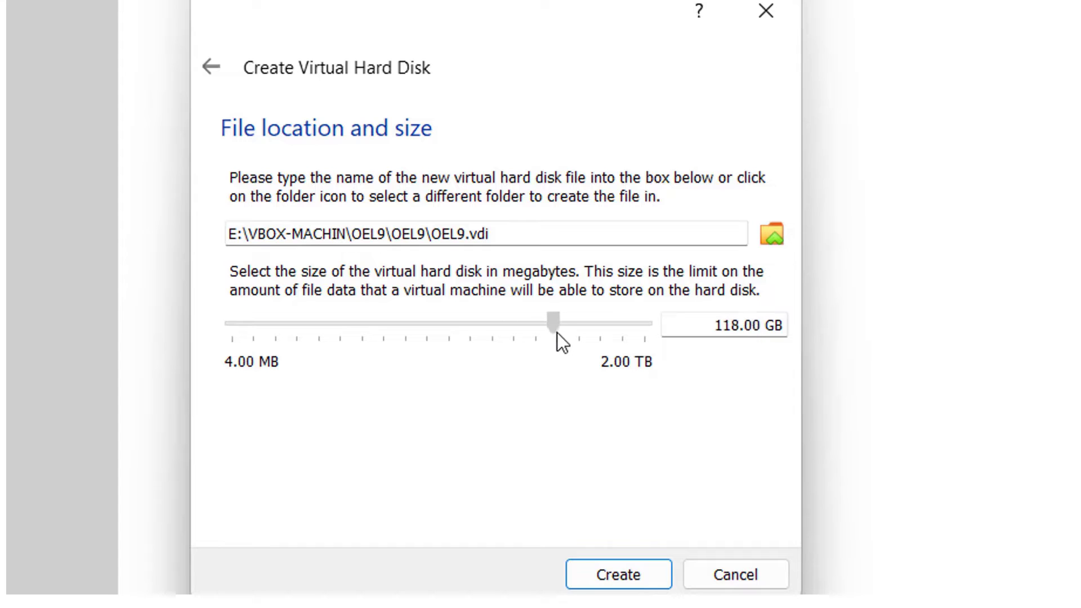
left_click_drag(556, 321, 549, 321)
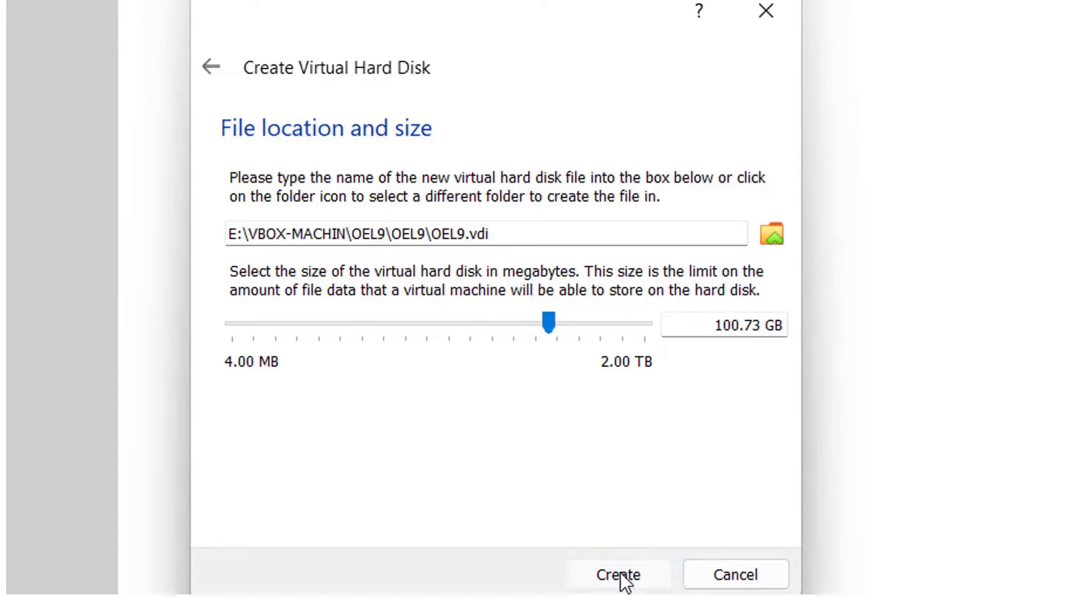
left_click(618, 575)
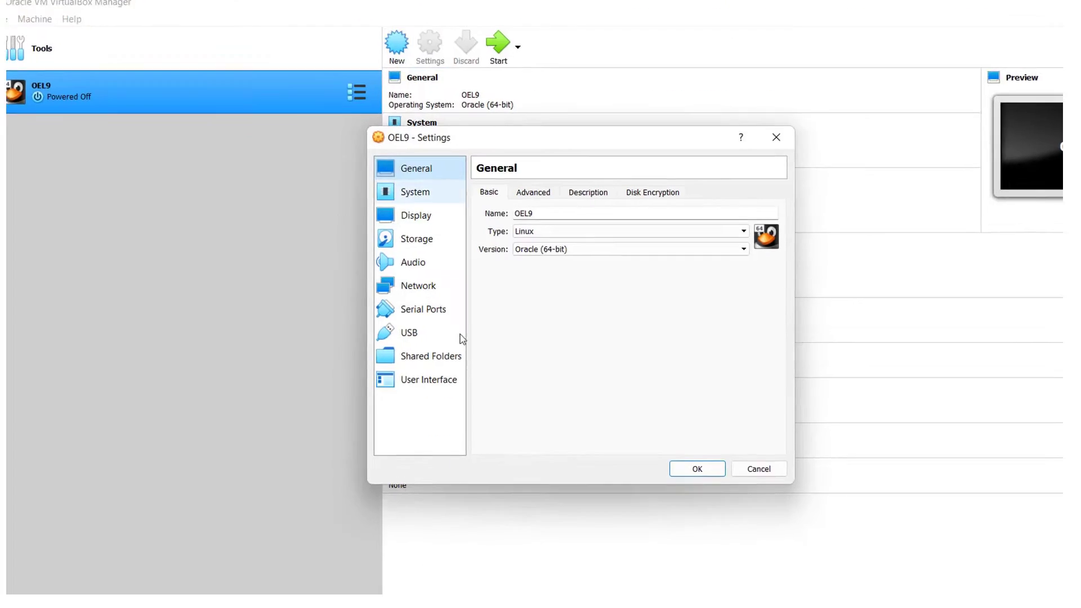
Load OracleLinux-R9-U0-x86_64-dvd.iso into OEL9's optical drive in Storage settings
left_click(415, 192)
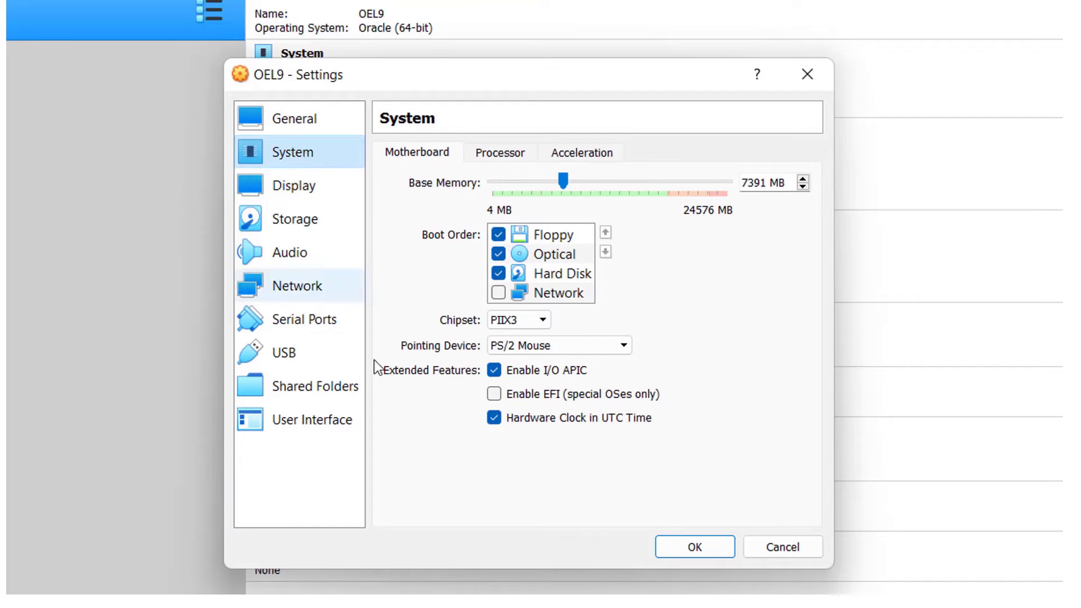
left_click(294, 219)
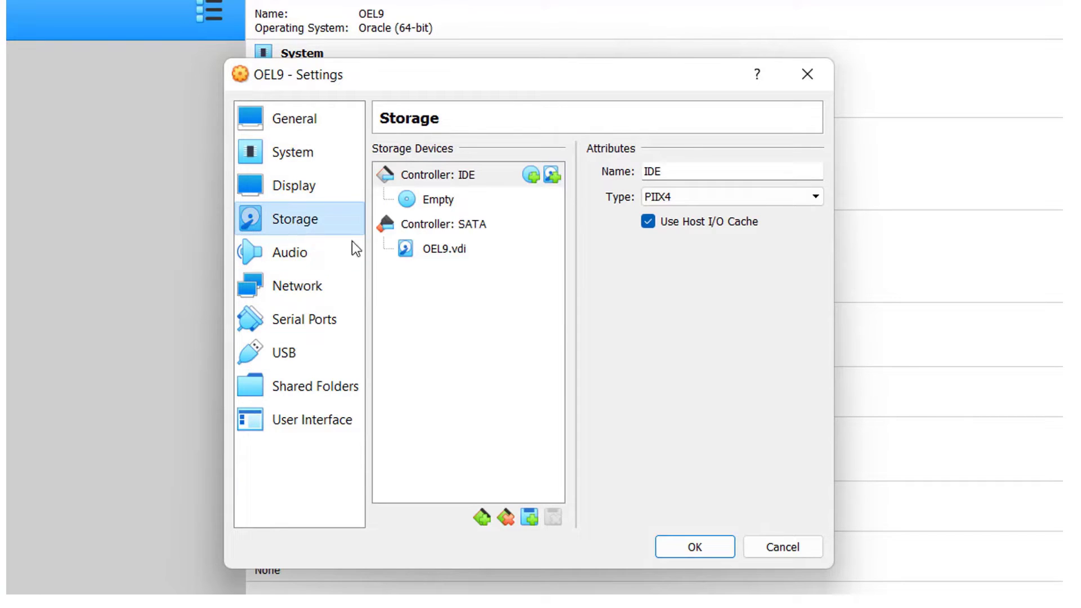
left_click(437, 199)
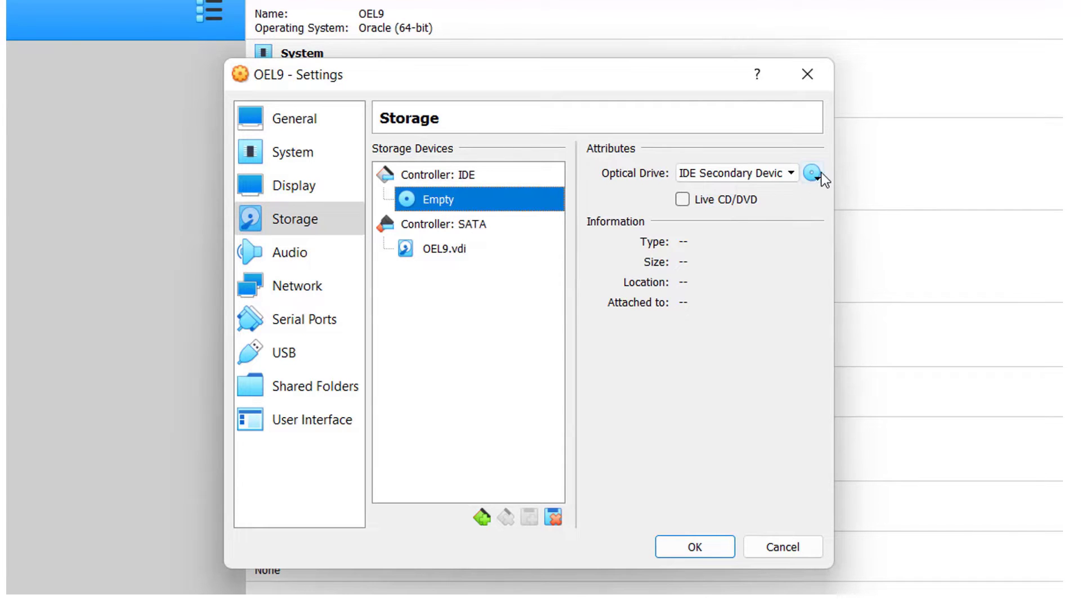
left_click(810, 173)
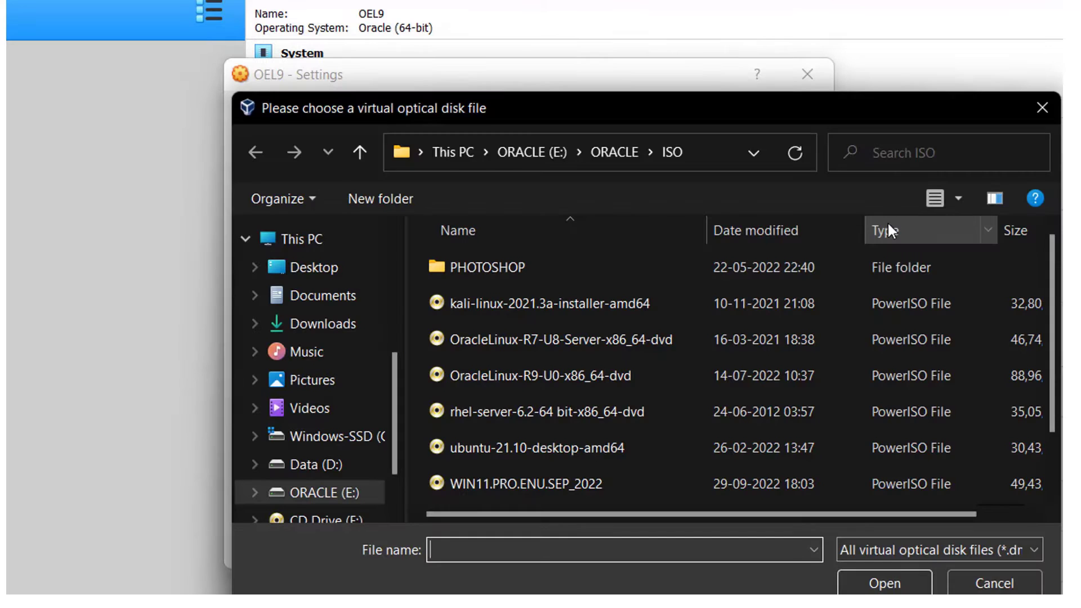
left_click(555, 273)
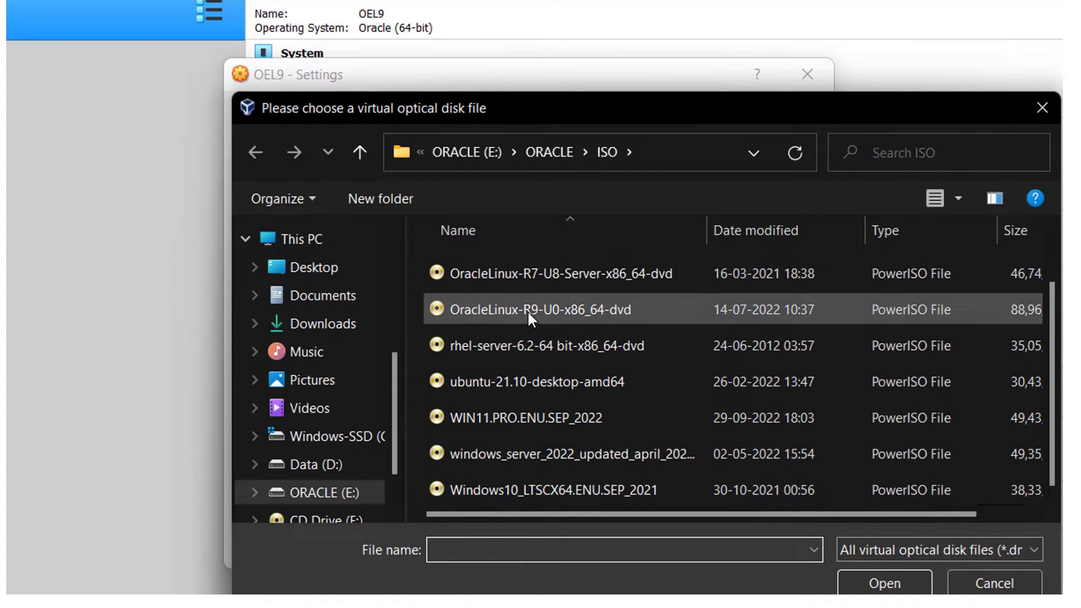
left_click(540, 309)
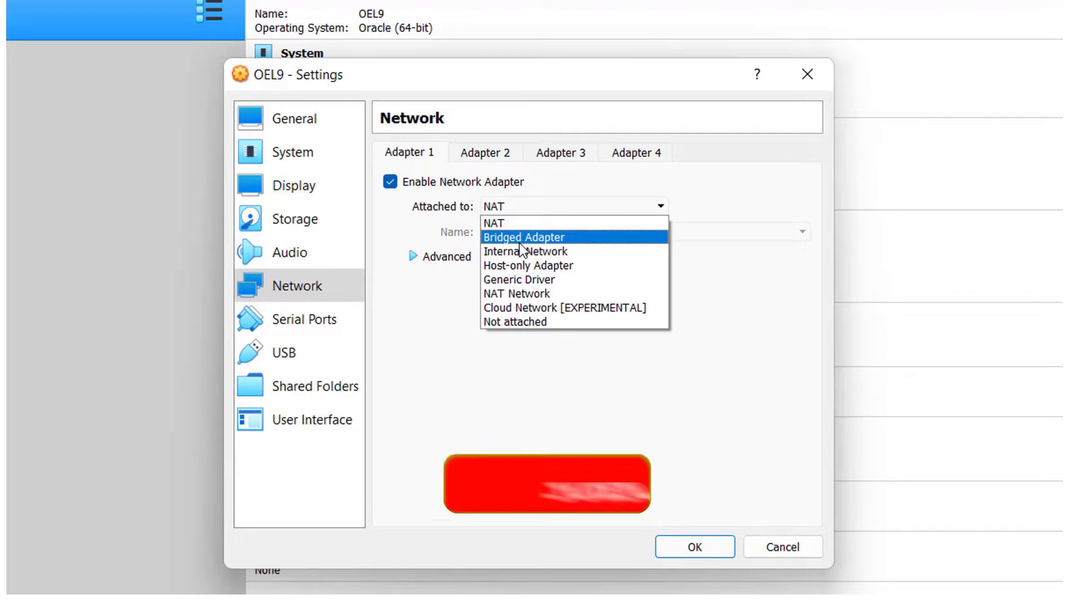
Attach OEL9's network adapter in Bridged Adapter mode and accept the settings
left_click(695, 548)
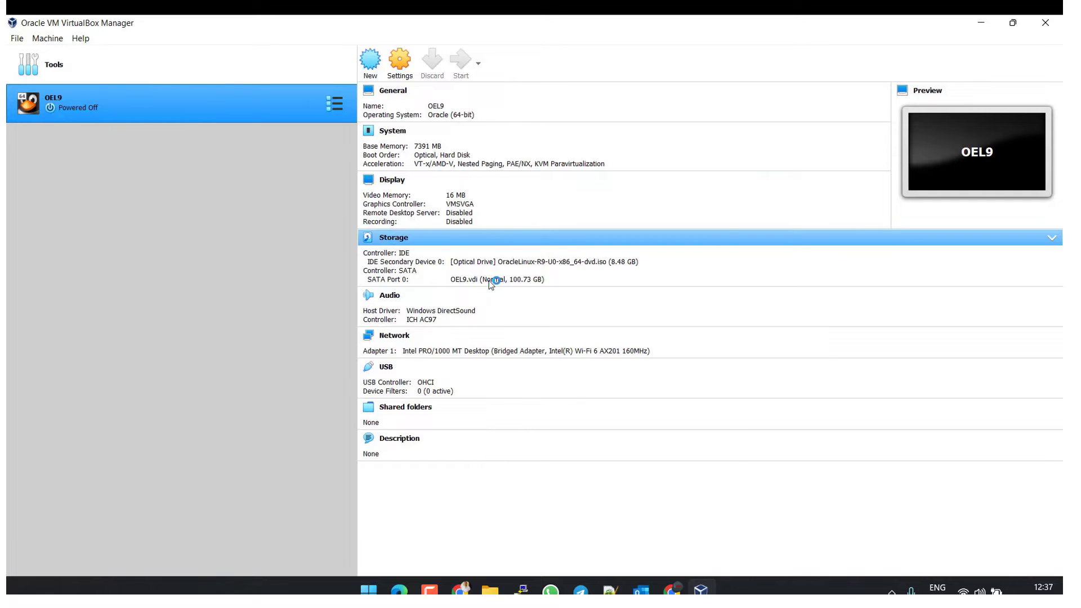
Power on OEL9, dismiss the keyboard capture notice and choose Install Oracle Linux 9.0
left_click(460, 60)
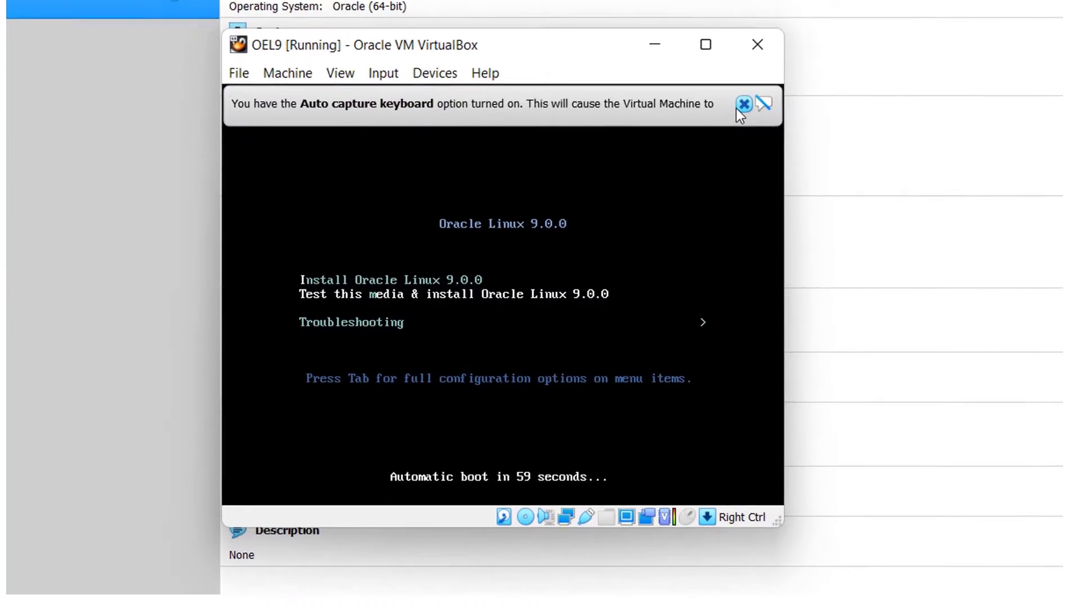
left_click(744, 105)
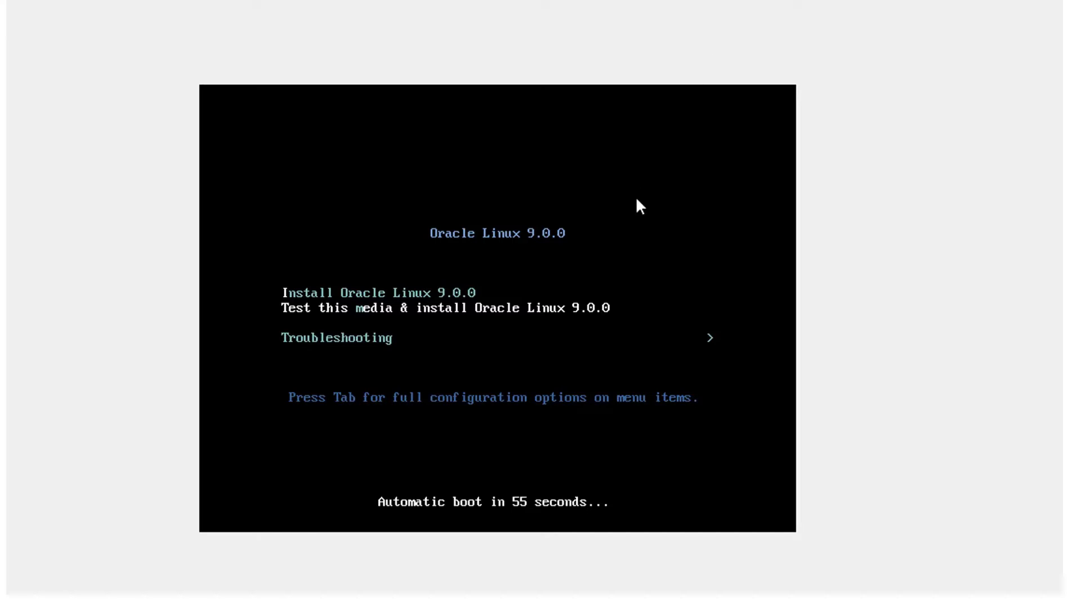
mouse_move(707, 226)
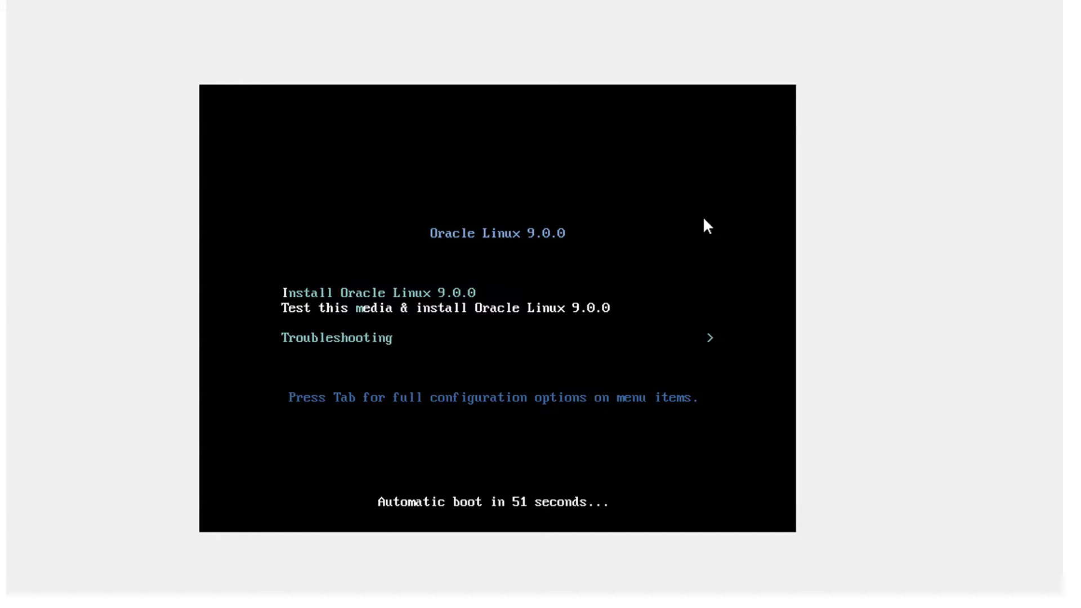
key("Return")
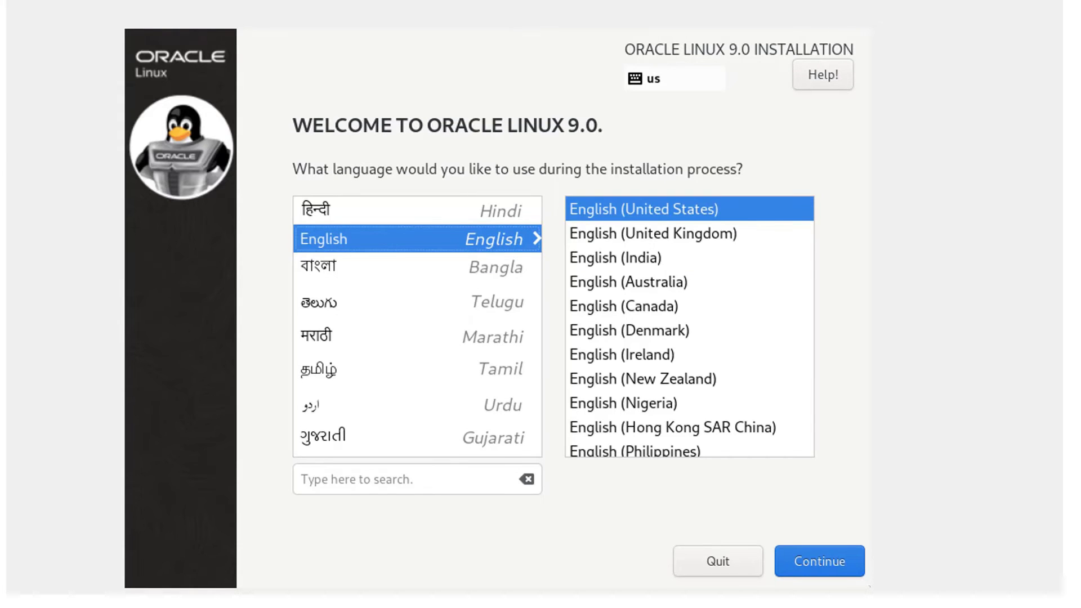
Accept English, confirm automatic disk destination, set a root password, review software and begin installation
left_click(818, 561)
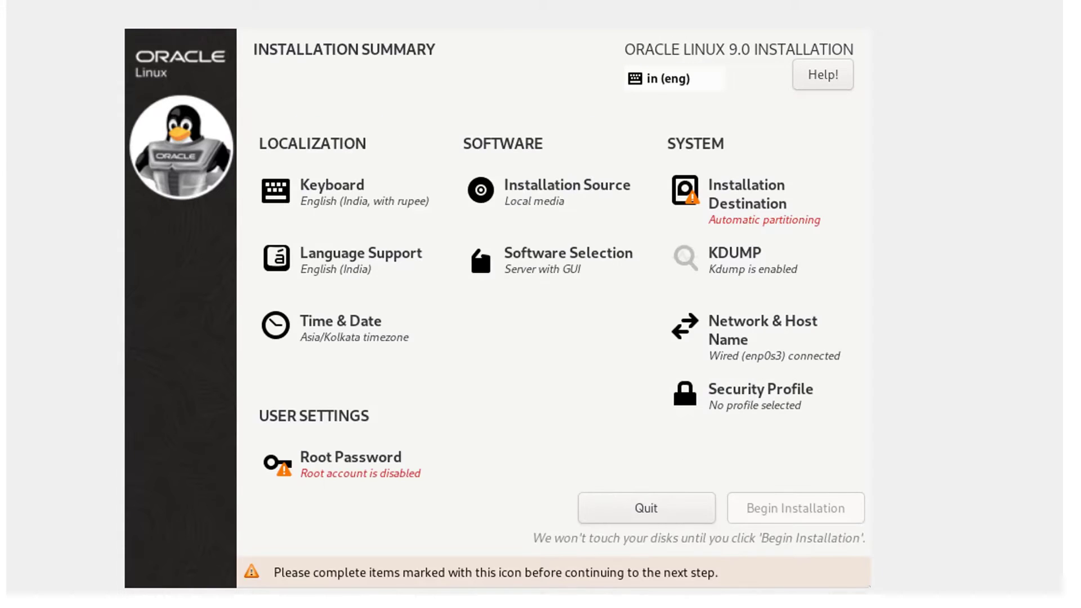
left_click(747, 194)
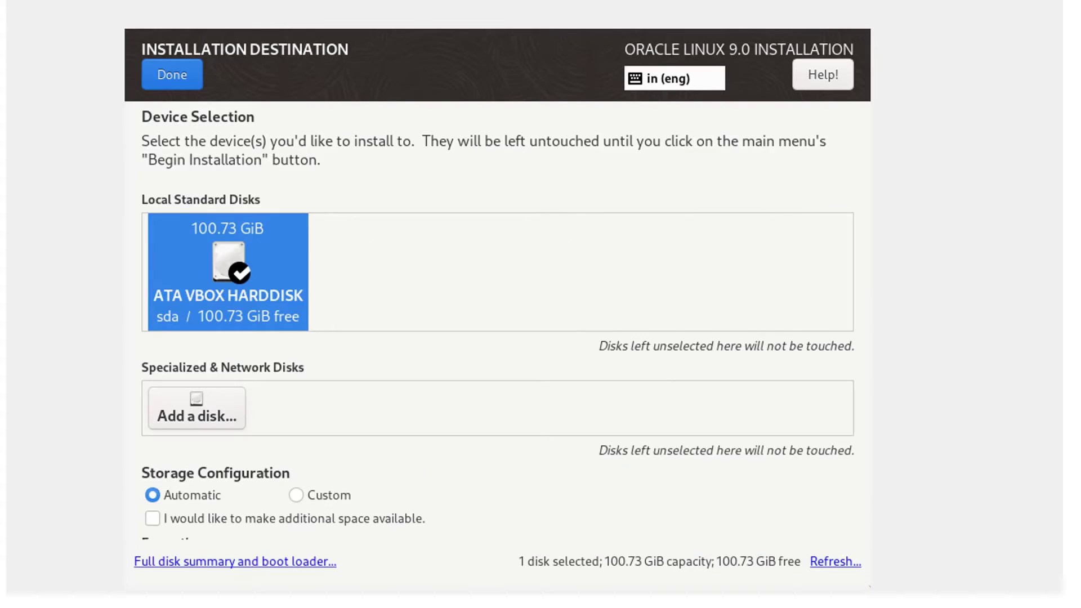
left_click(171, 74)
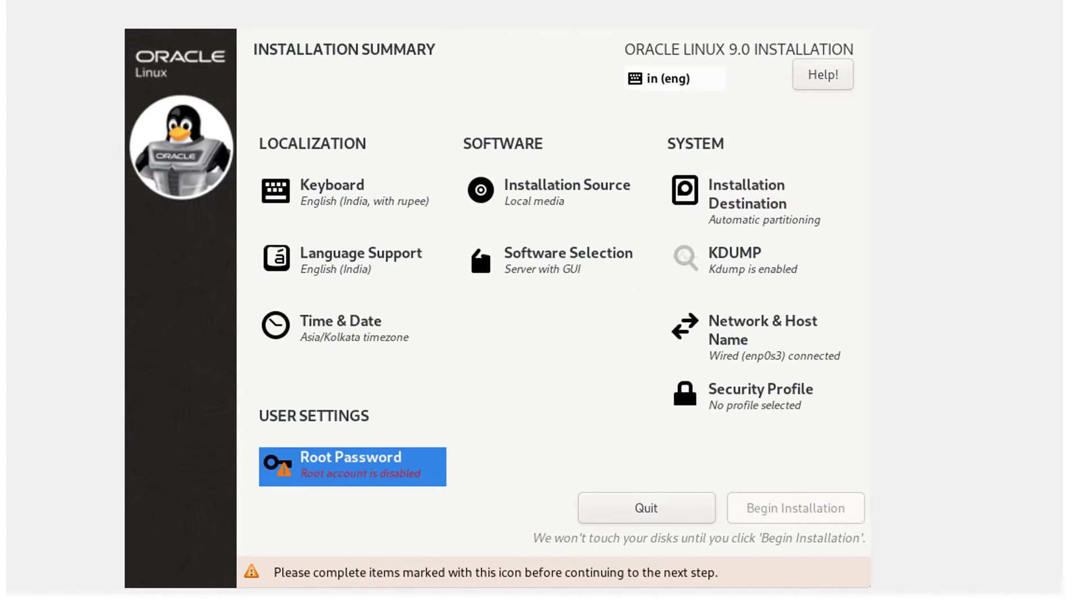
left_click(352, 466)
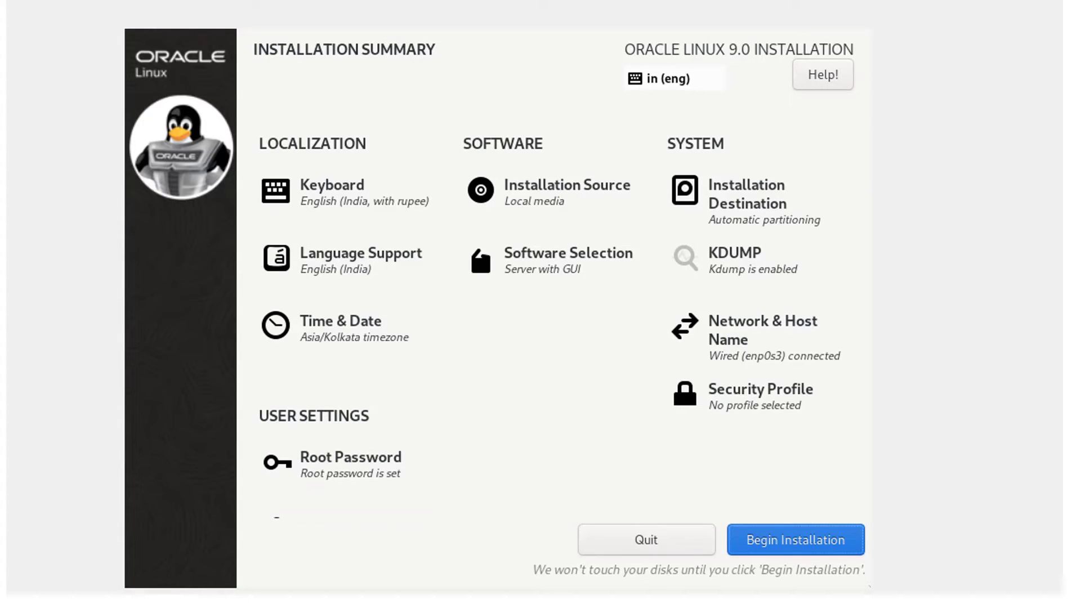
left_click(556, 260)
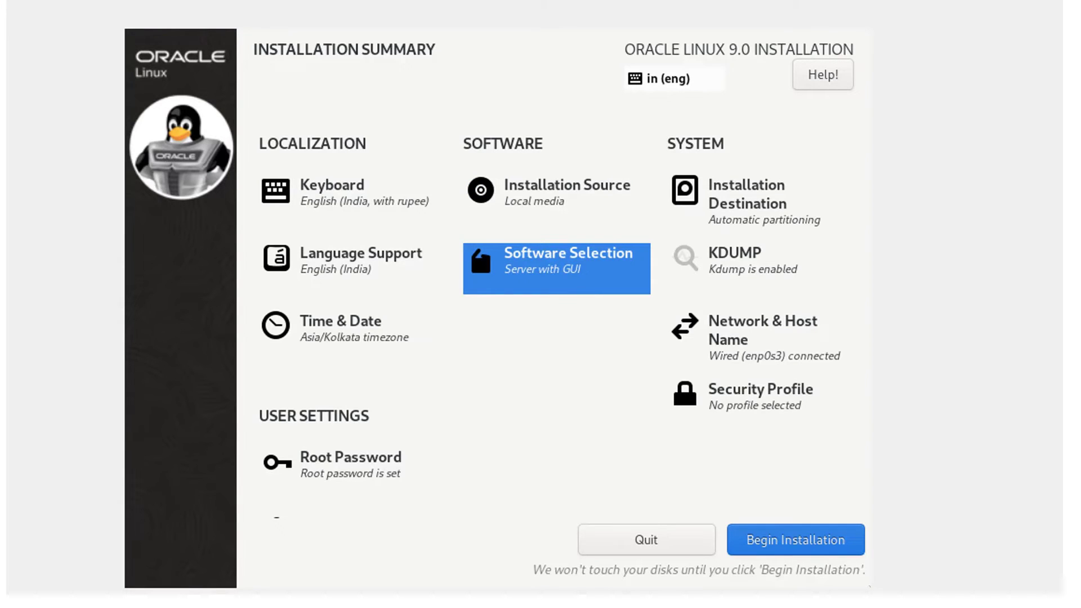
left_click(794, 539)
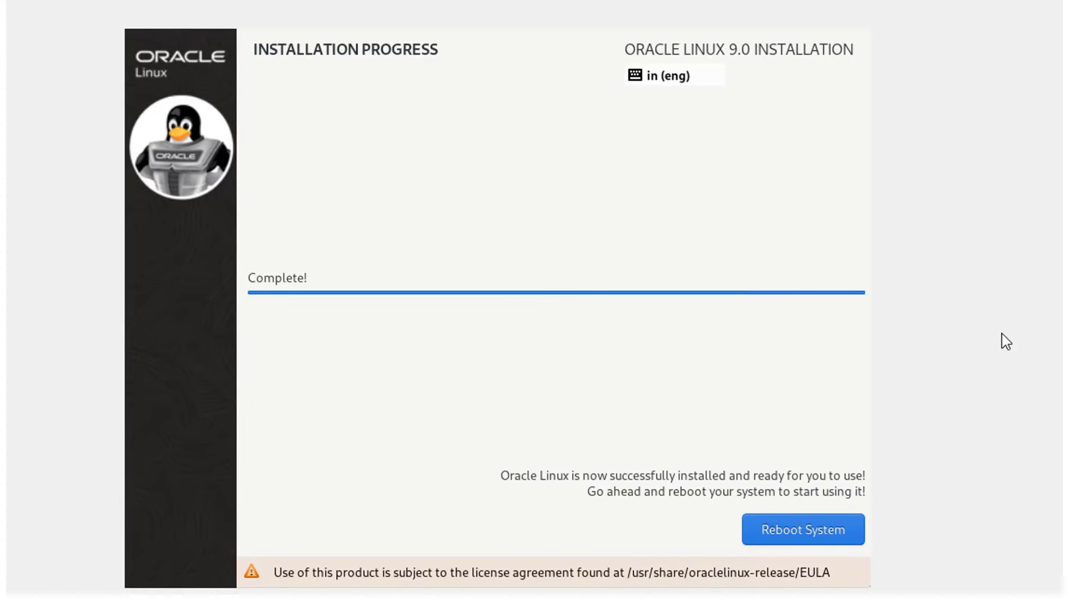
Reboot, skip online accounts and create the ocptechnology user to finish first-boot setup
left_click(802, 529)
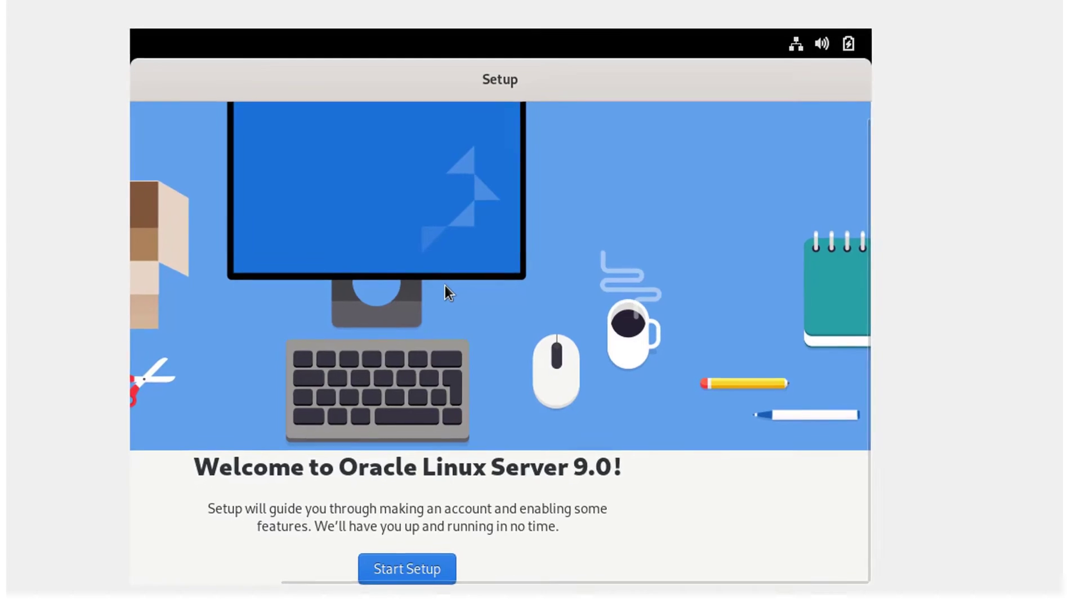
left_click(407, 569)
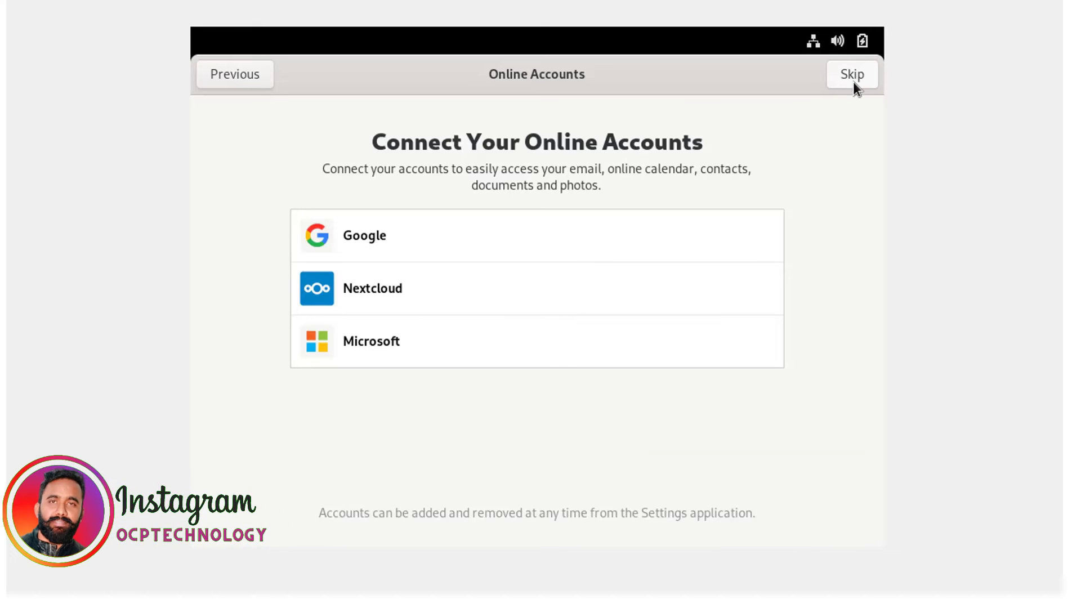
left_click(852, 74)
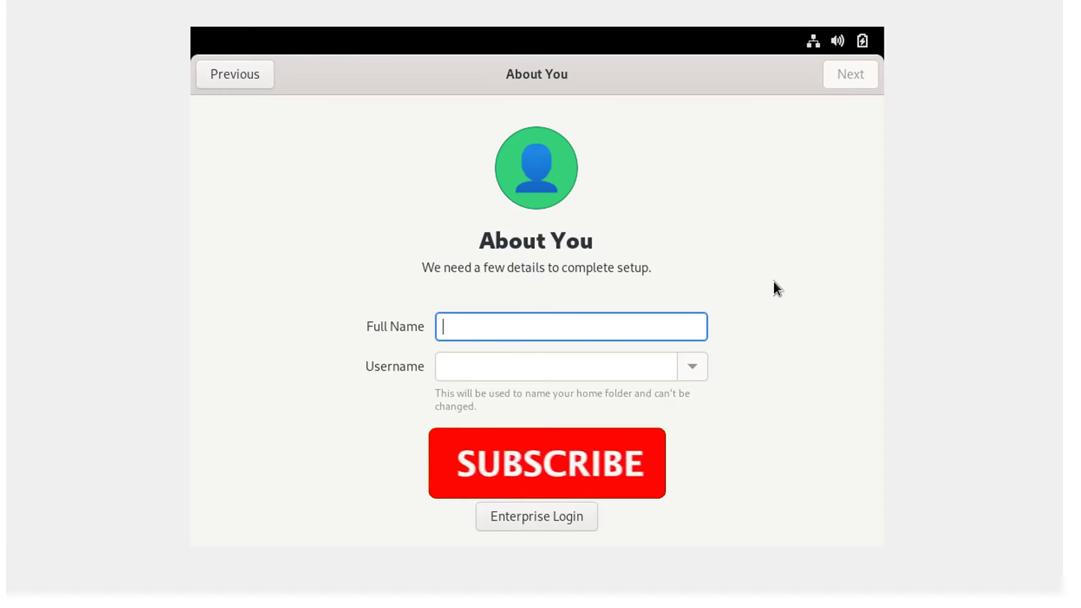
type("ocptechnology")
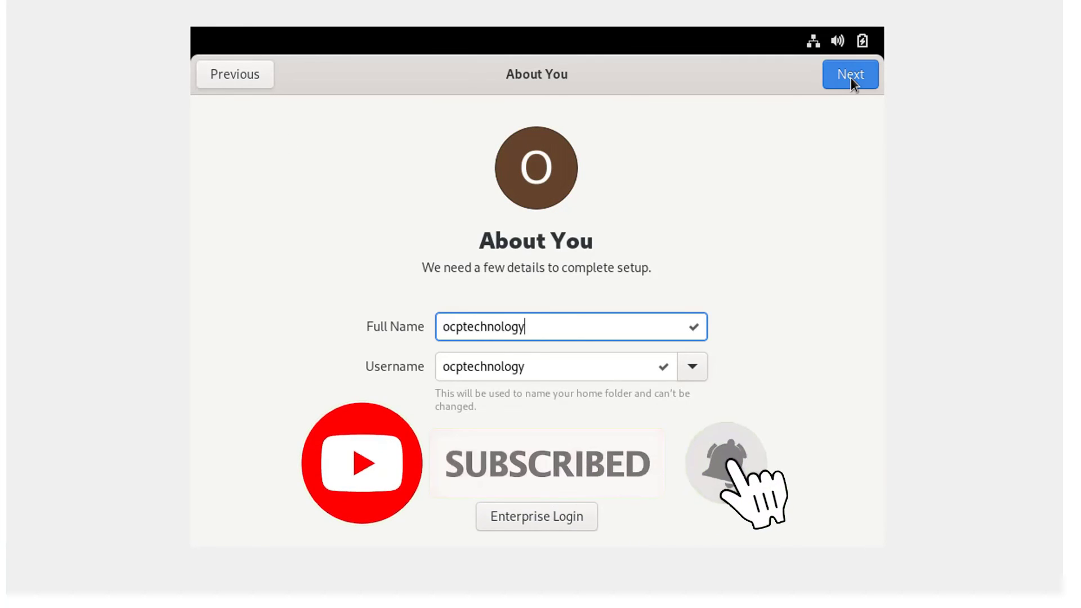
left_click(849, 74)
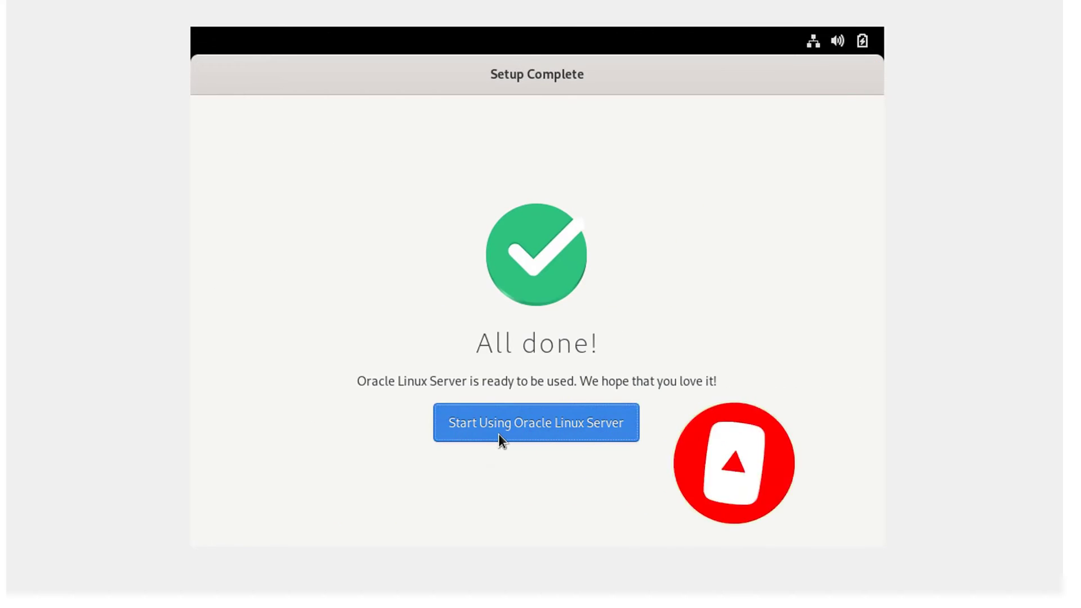
left_click(536, 423)
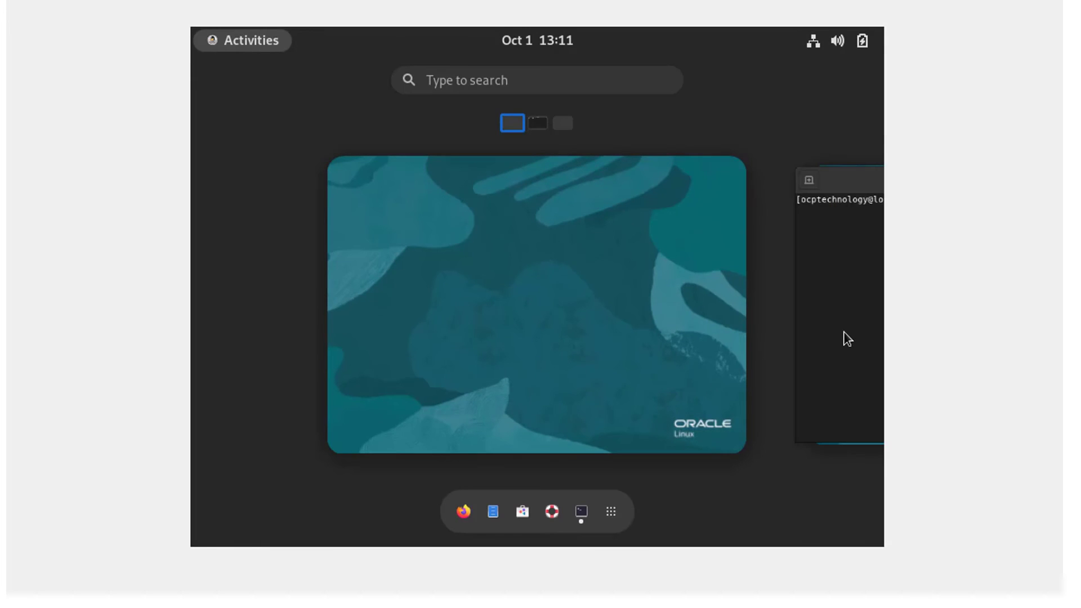
Open the Terminal from the GNOME Activities dash and show its window options
left_click(580, 511)
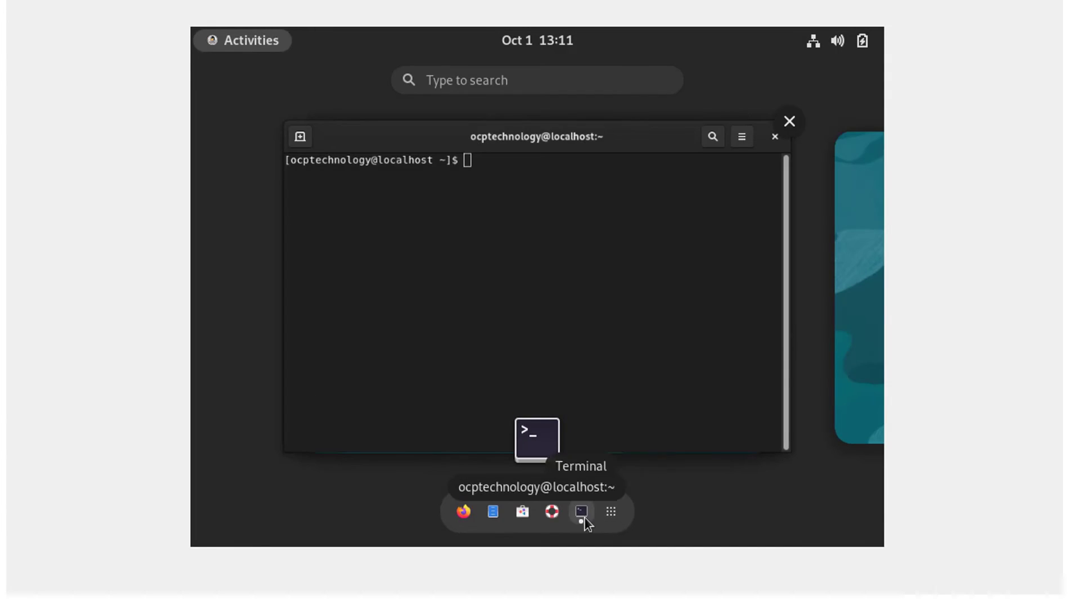
right_click(582, 512)
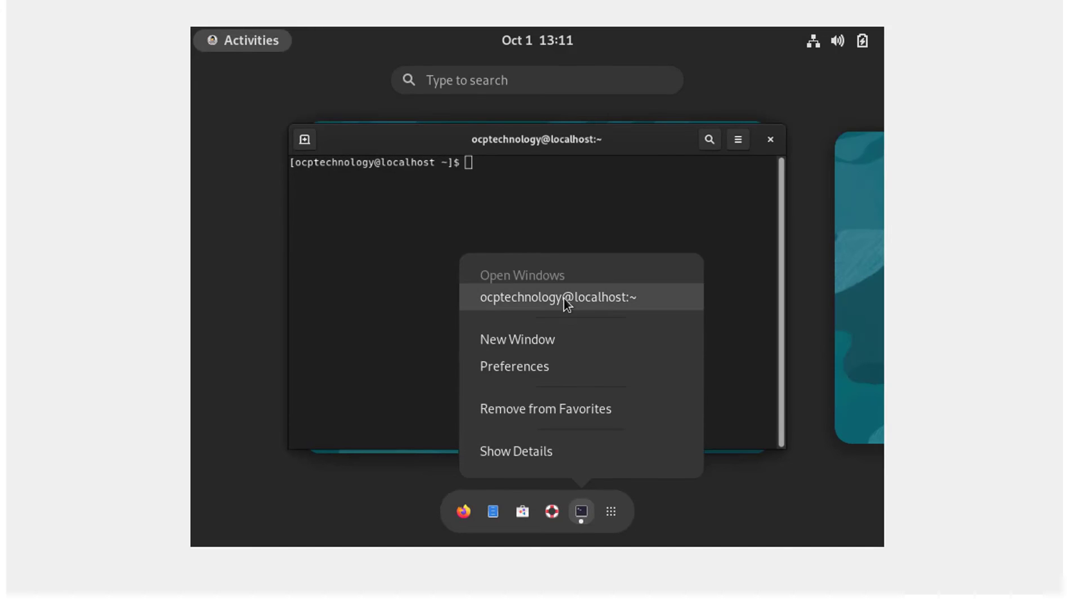
mouse_move(523, 460)
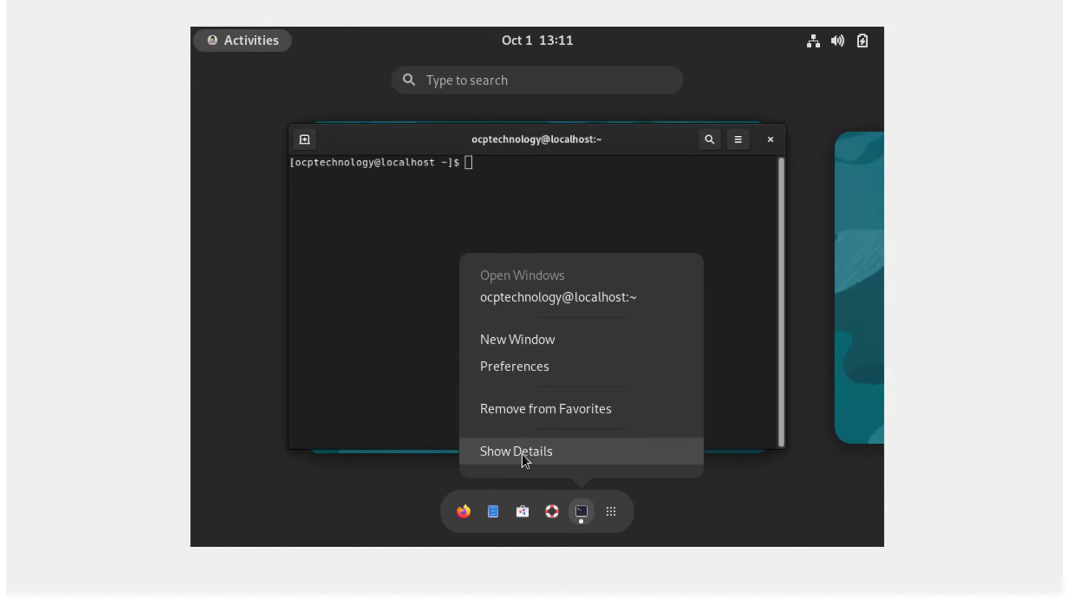